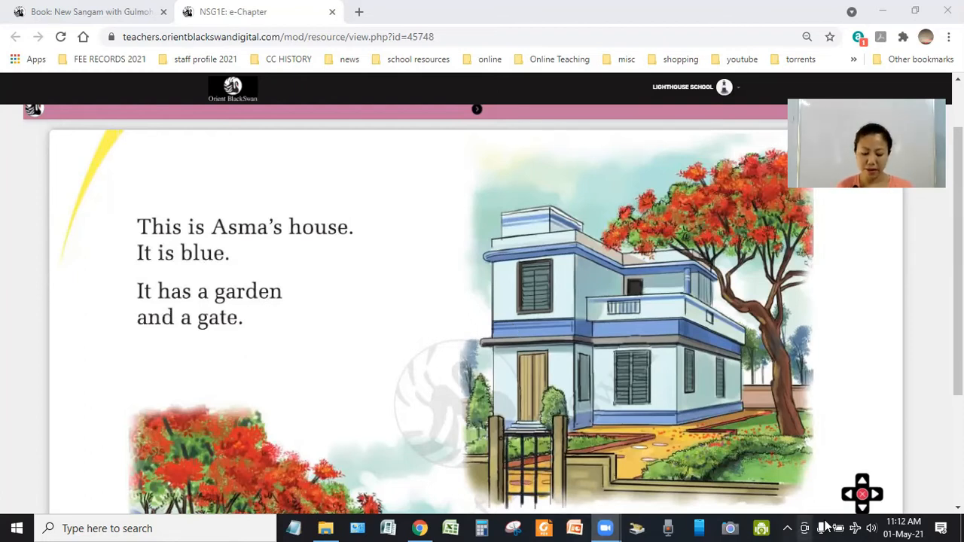
Read through the magnified opening pages of Asma's House up to 'Here is Ali. He is Asma's brother.'
{"action": "scroll", "scroll_direction": "down", "scroll_amount": 3}
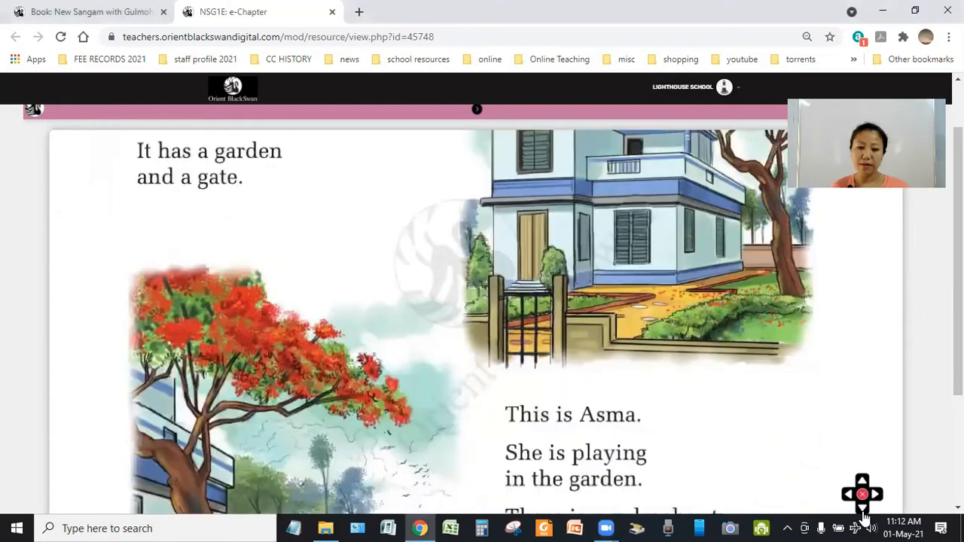
{"action": "scroll", "scroll_direction": "down", "scroll_amount": 3}
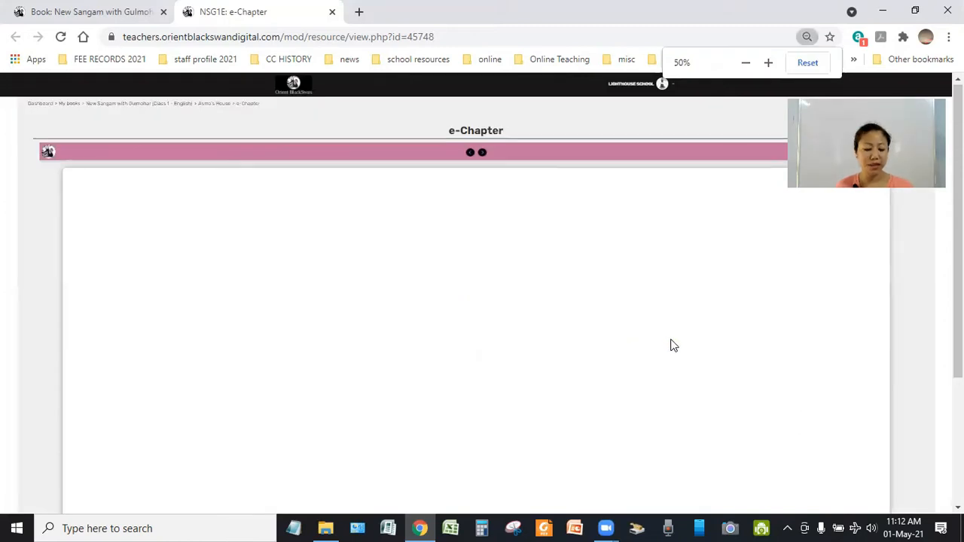
{"action": "scroll", "scroll_direction": "down", "scroll_amount": 3}
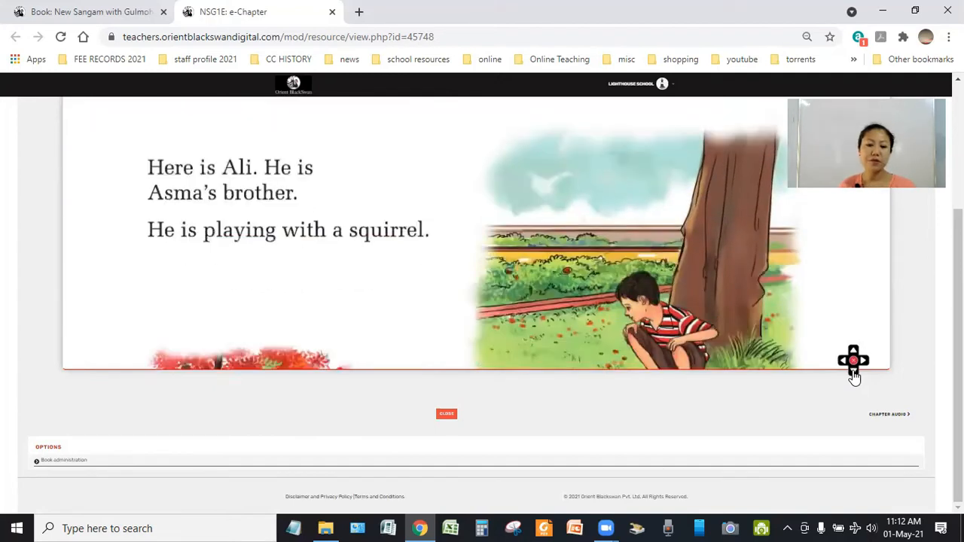
{"action": "left_click", "coordinate": [854, 360]}
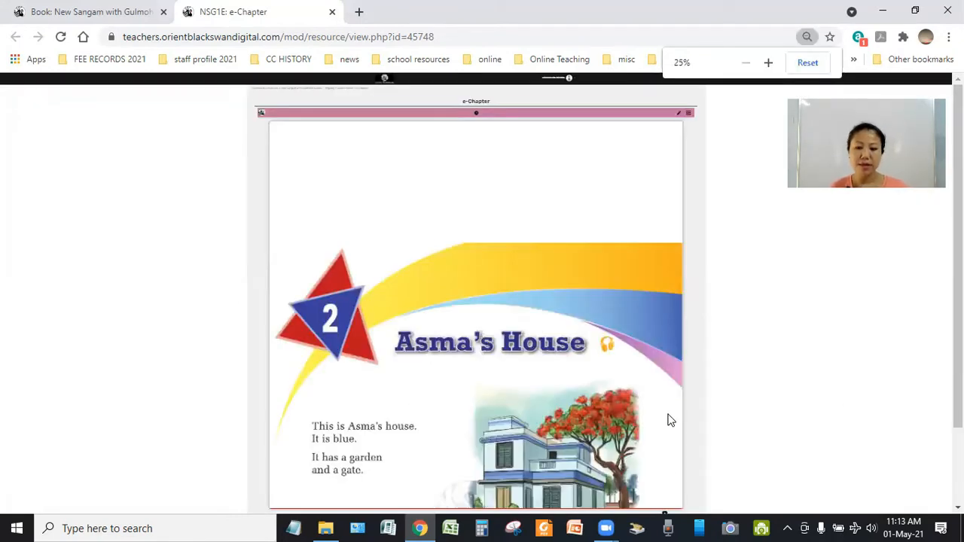
Return to the first page and magnify the passage starting 'This is Asma.'
{"action": "scroll", "scroll_direction": "down", "scroll_amount": 3}
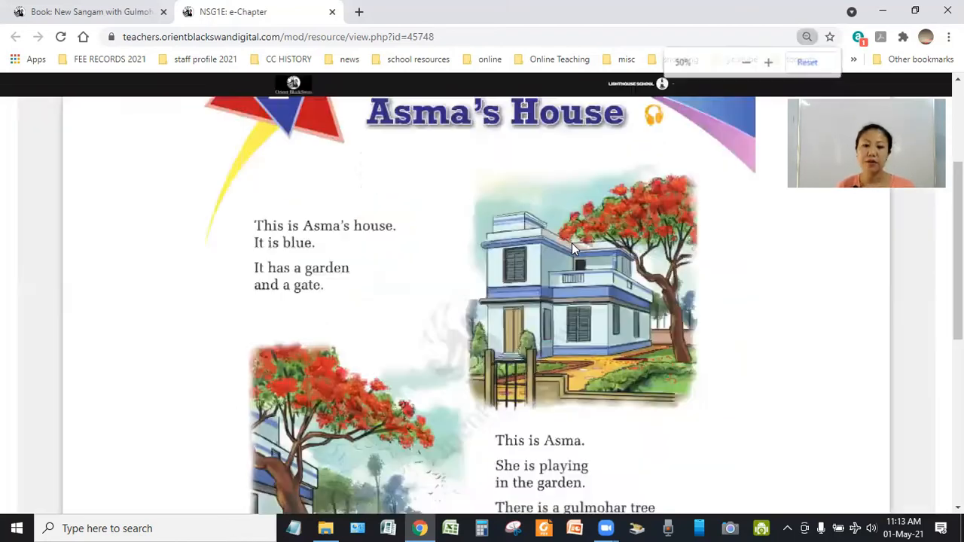
{"action": "left_click", "coordinate": [768, 61]}
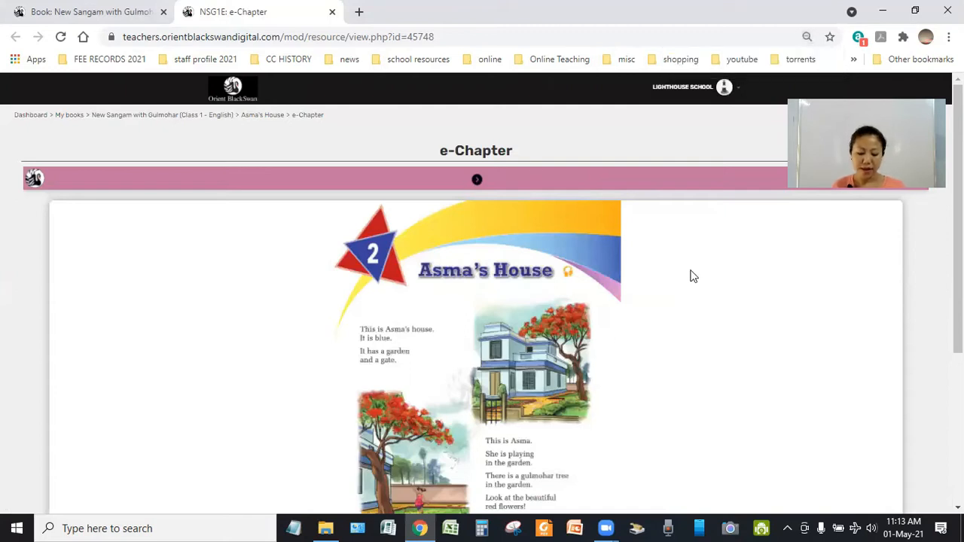
{"action": "mouse_move", "coordinate": [800, 492]}
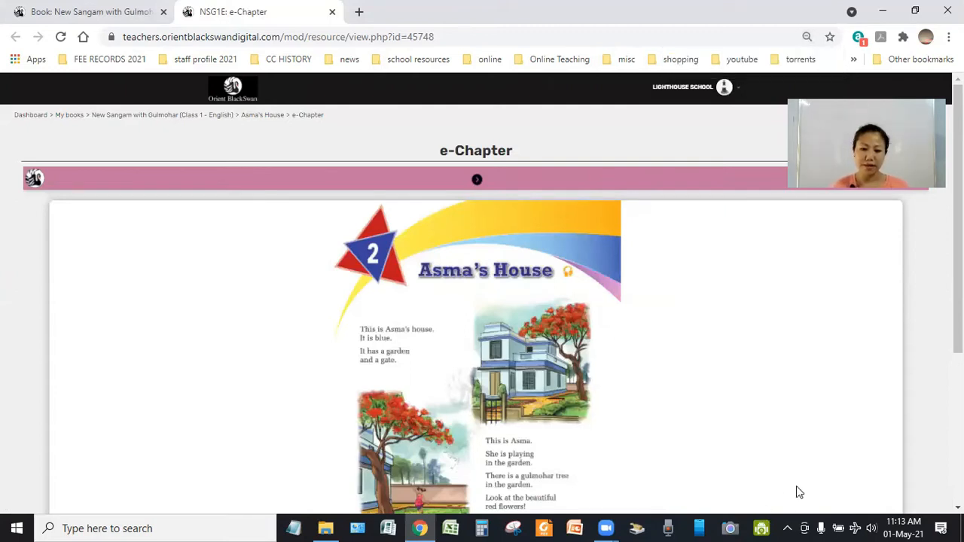
{"action": "scroll", "scroll_direction": "down", "scroll_amount": 3}
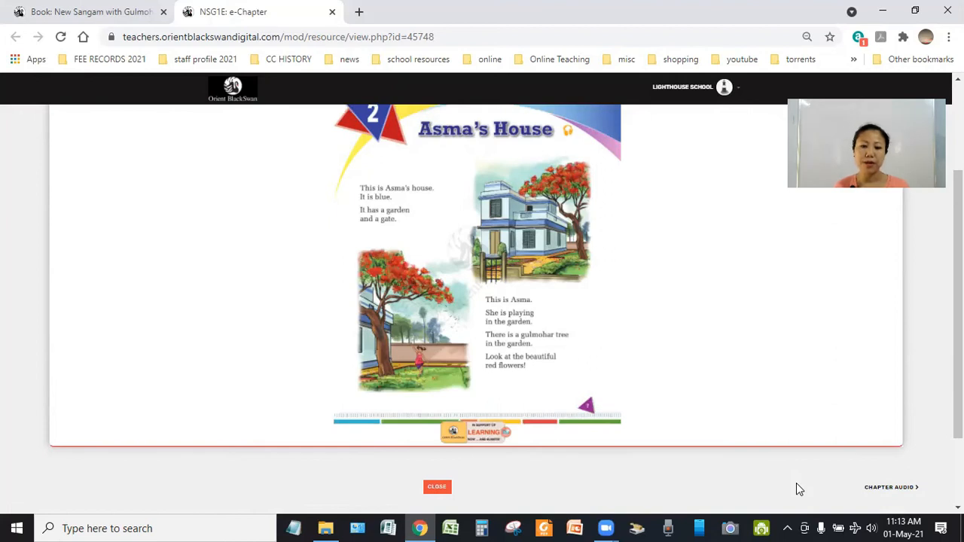
{"action": "mouse_move", "coordinate": [797, 477]}
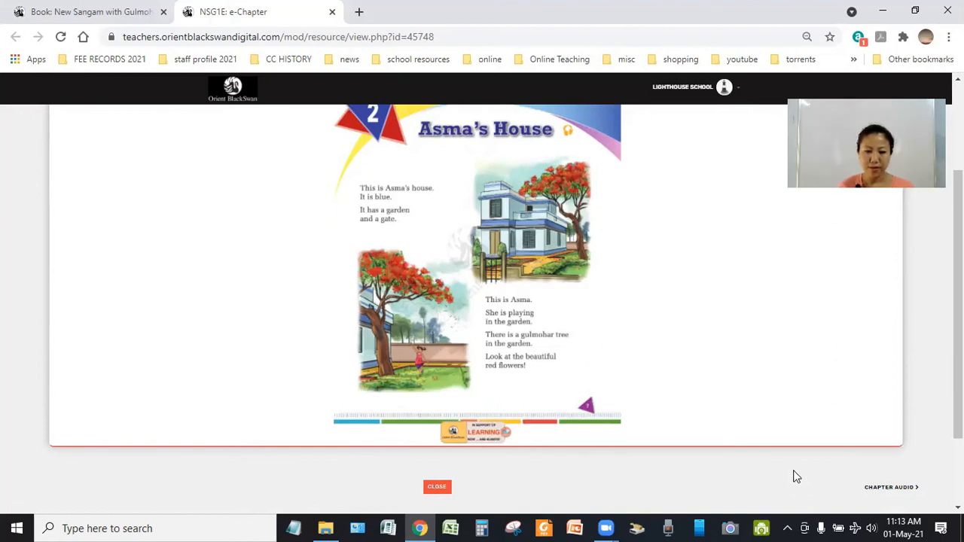
{"action": "mouse_move", "coordinate": [715, 423]}
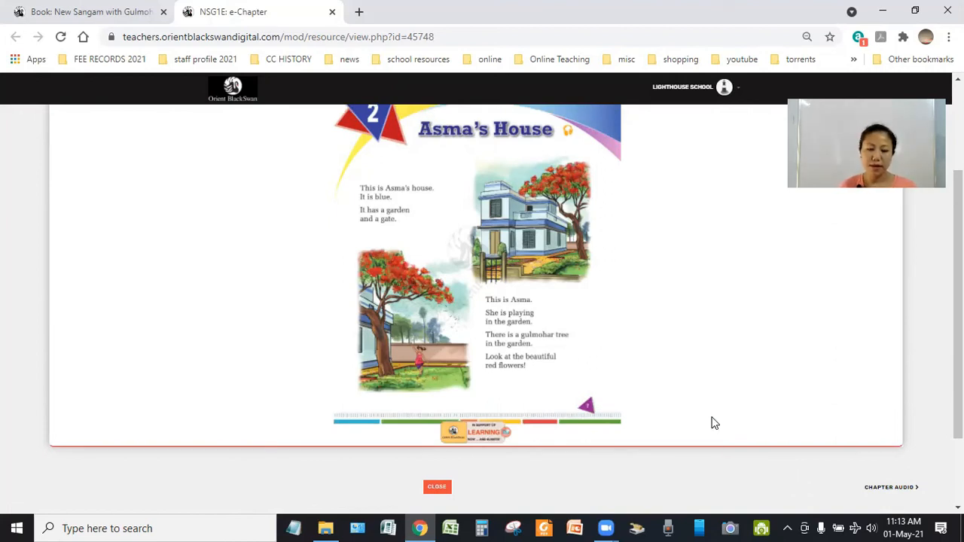
{"action": "mouse_move", "coordinate": [726, 411]}
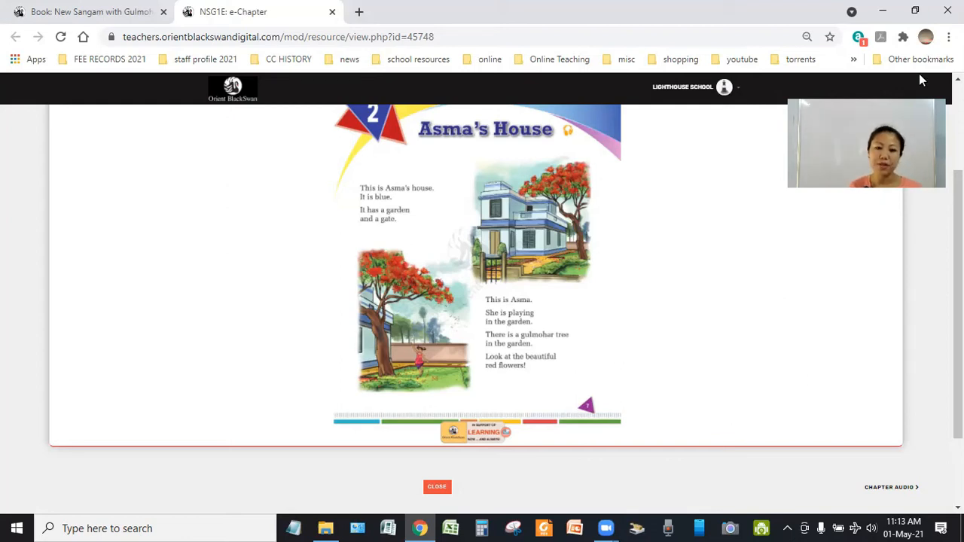
{"action": "left_click", "coordinate": [437, 487]}
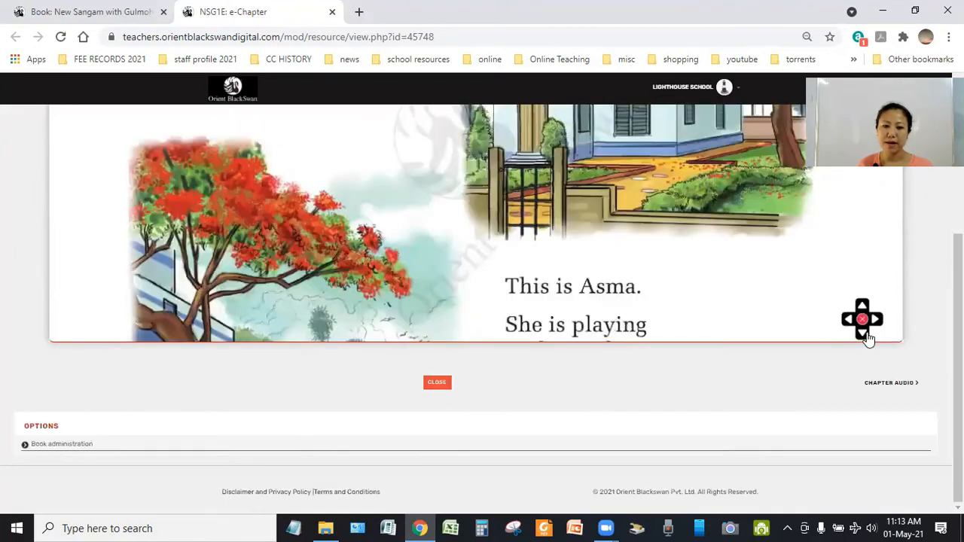
{"action": "left_click", "coordinate": [861, 332]}
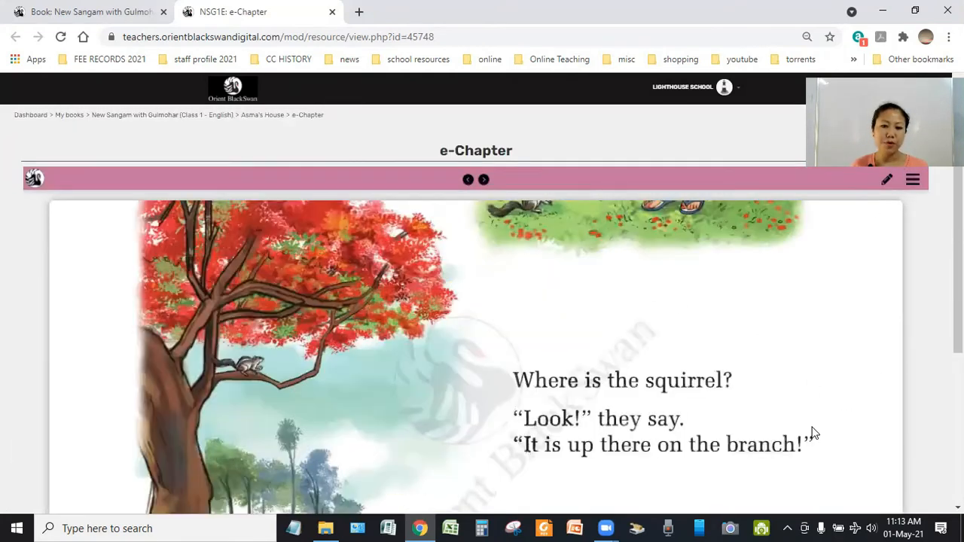
Scroll to the 'Where is the squirrel?' page with the squirrel on the branch
{"action": "scroll", "scroll_direction": "down", "scroll_amount": 3}
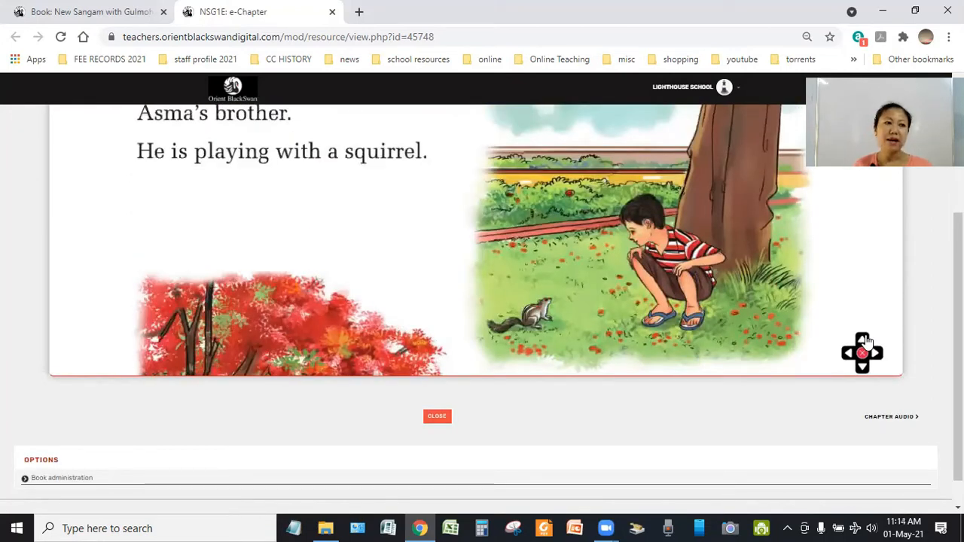
{"action": "mouse_move", "coordinate": [866, 387]}
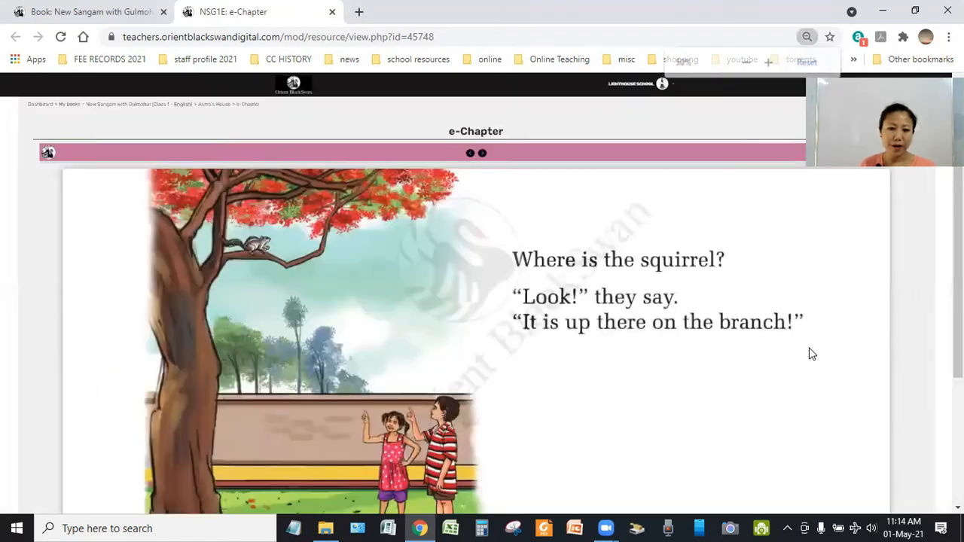
{"action": "scroll", "scroll_direction": "down", "scroll_amount": 3}
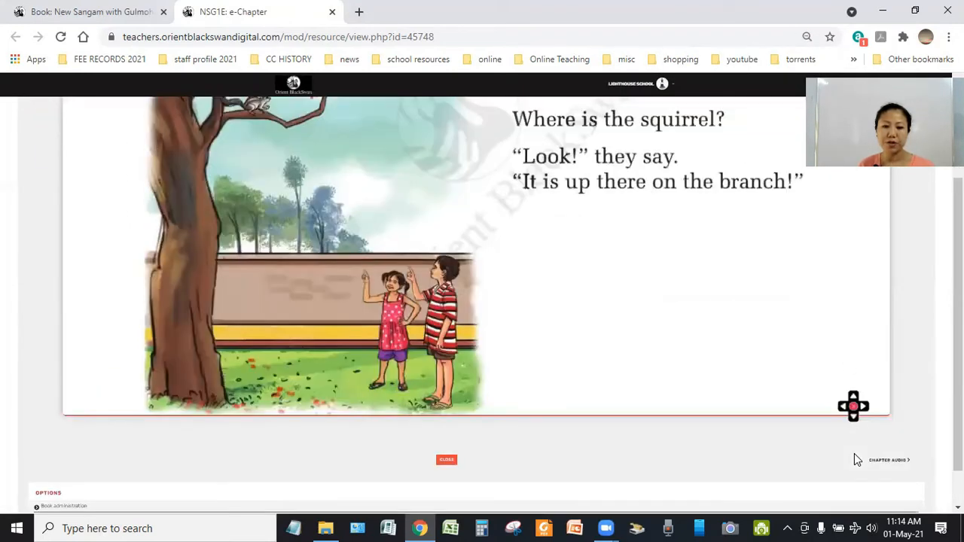
{"action": "mouse_move", "coordinate": [854, 403]}
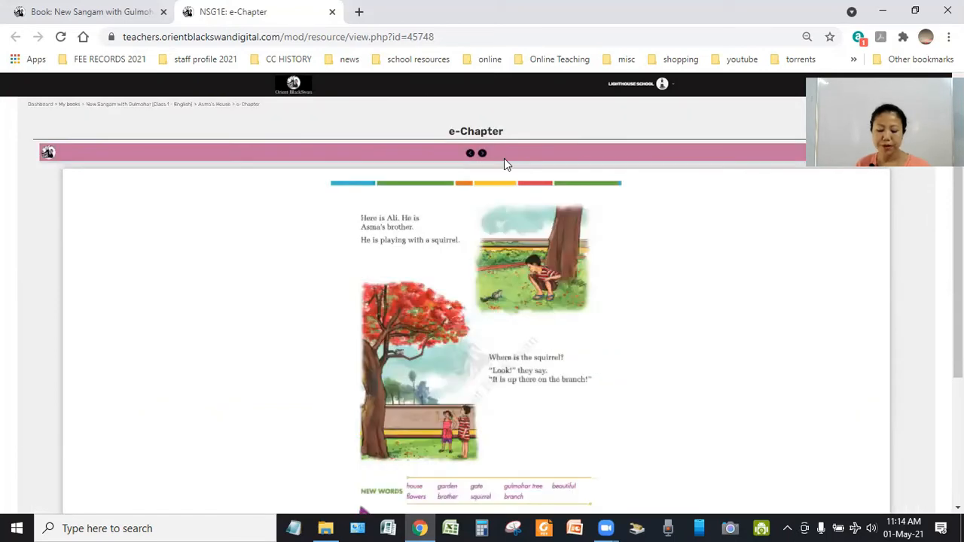
{"action": "left_click", "coordinate": [482, 153]}
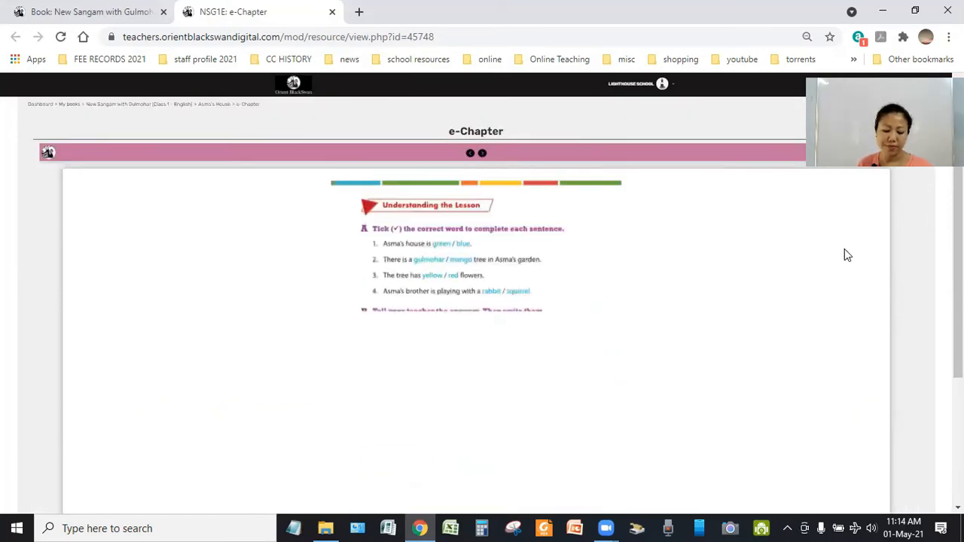
{"action": "scroll", "scroll_direction": "down", "scroll_amount": 3}
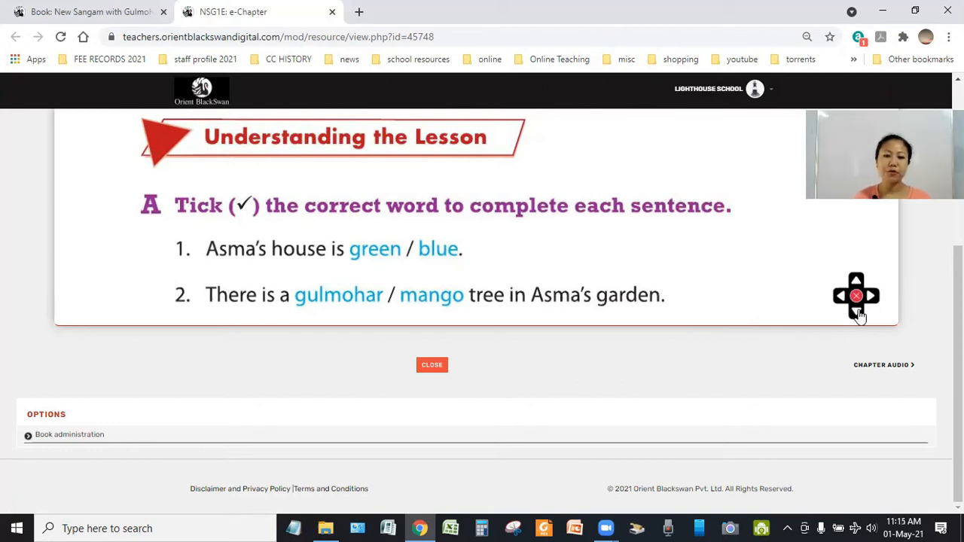
{"action": "scroll", "scroll_direction": "down", "scroll_amount": 3}
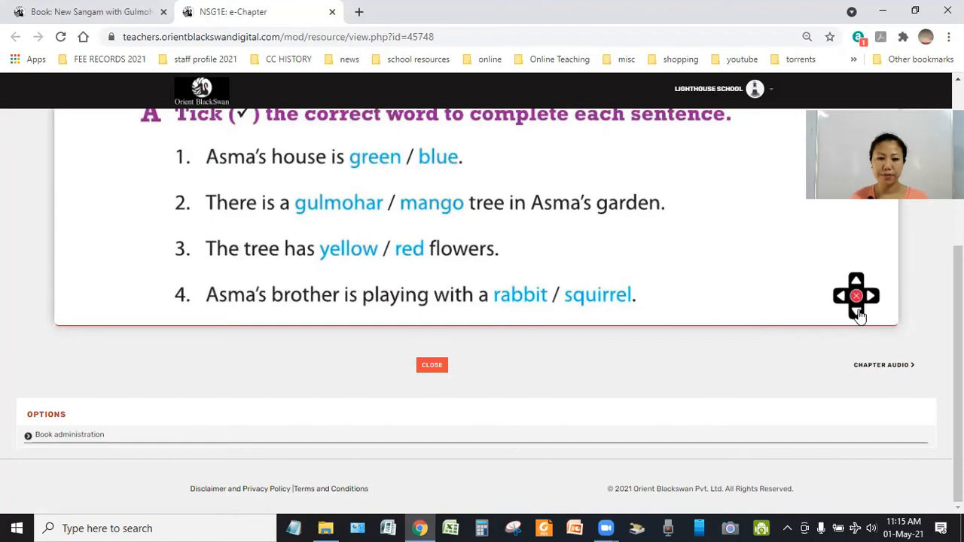
{"action": "mouse_move", "coordinate": [446, 283]}
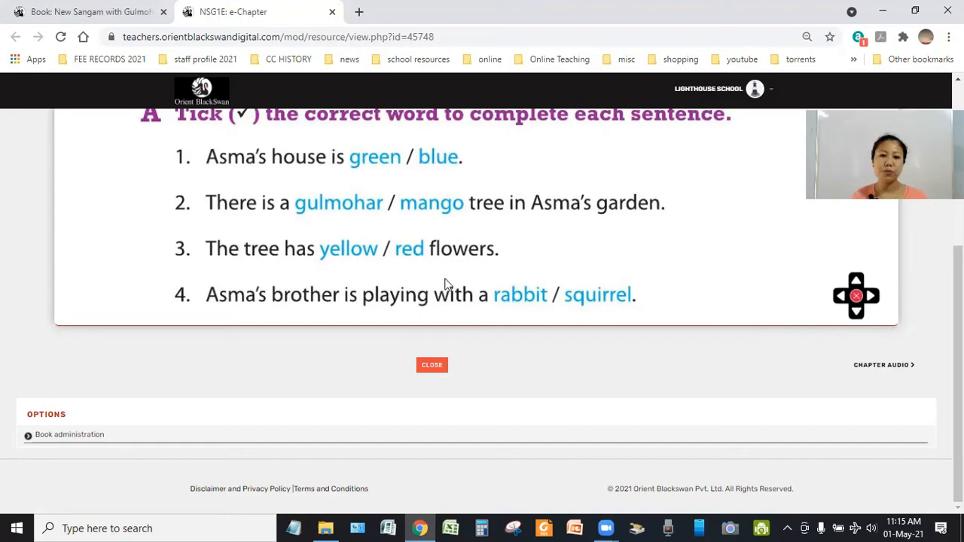
{"action": "mouse_move", "coordinate": [369, 216]}
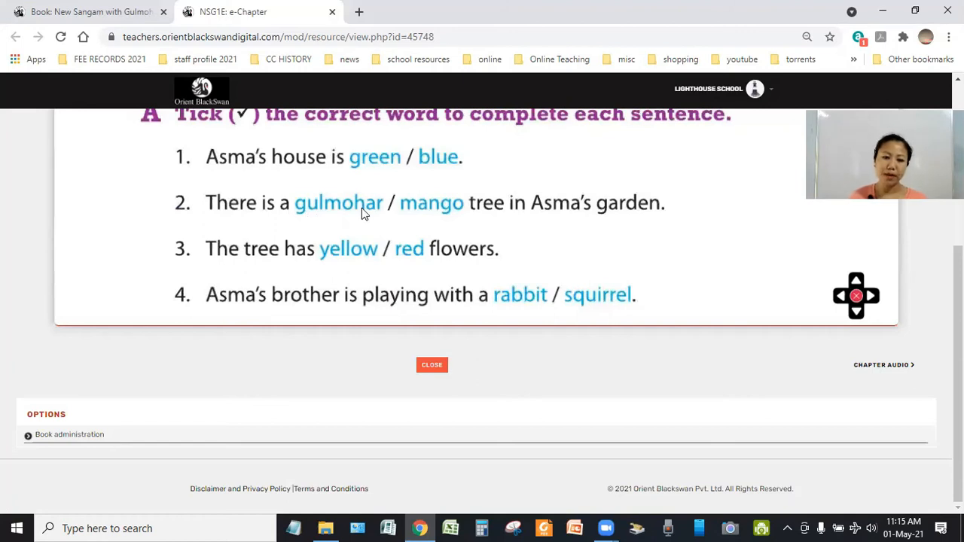
{"action": "mouse_move", "coordinate": [857, 316]}
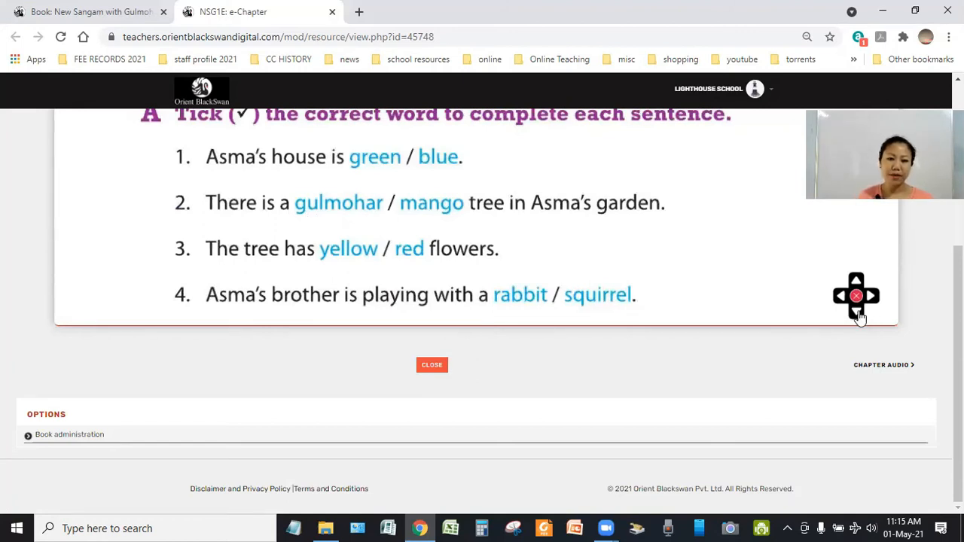
{"action": "scroll", "scroll_direction": "down", "scroll_amount": 3}
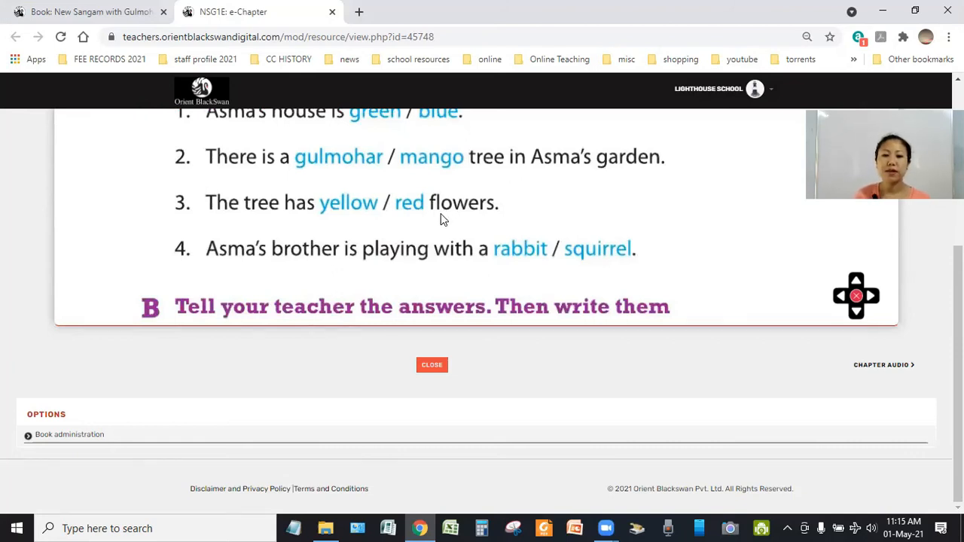
{"action": "mouse_move", "coordinate": [259, 221]}
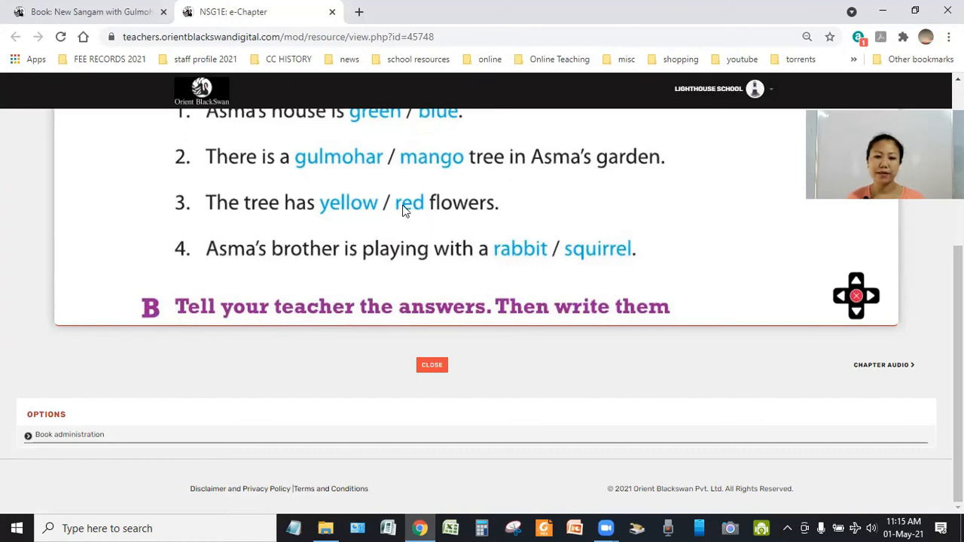
{"action": "mouse_move", "coordinate": [416, 215]}
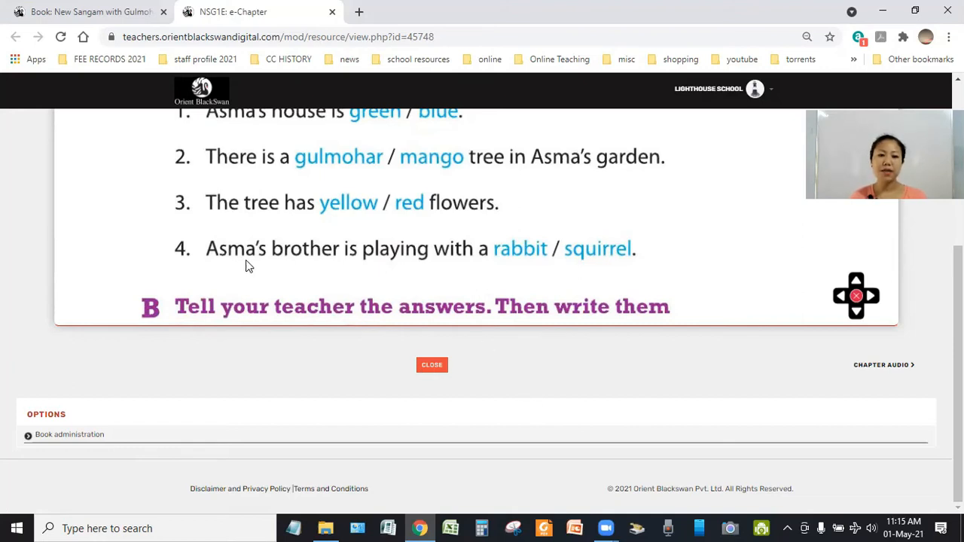
{"action": "mouse_move", "coordinate": [444, 261]}
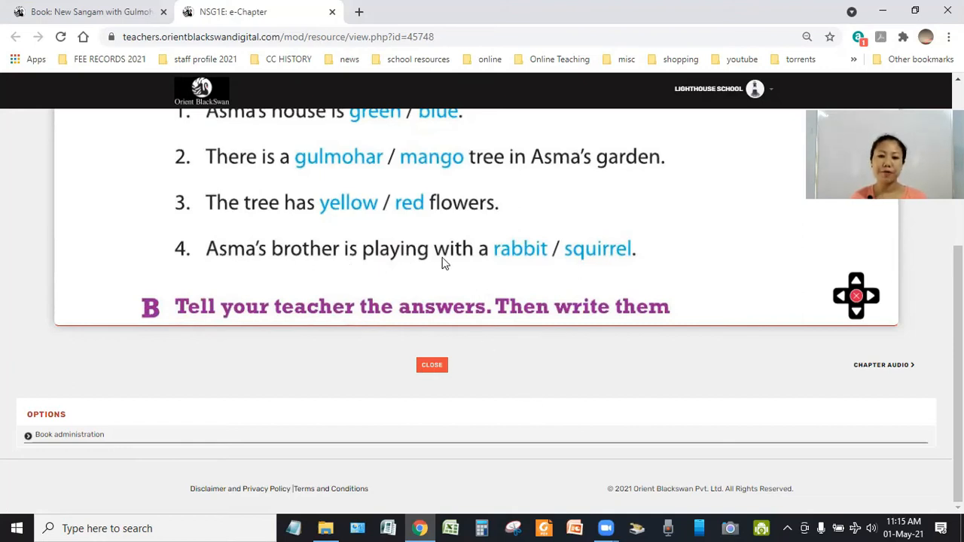
{"action": "mouse_move", "coordinate": [558, 269]}
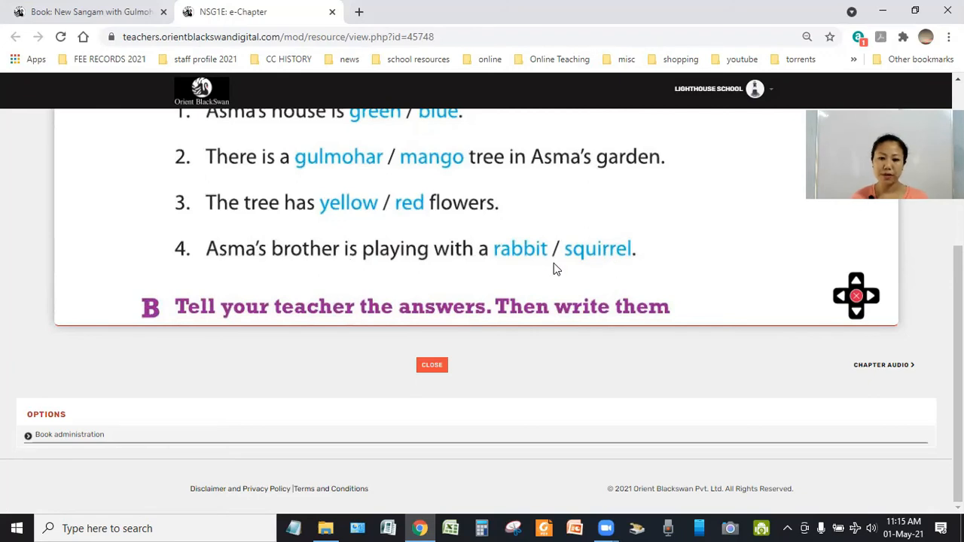
{"action": "mouse_move", "coordinate": [573, 286]}
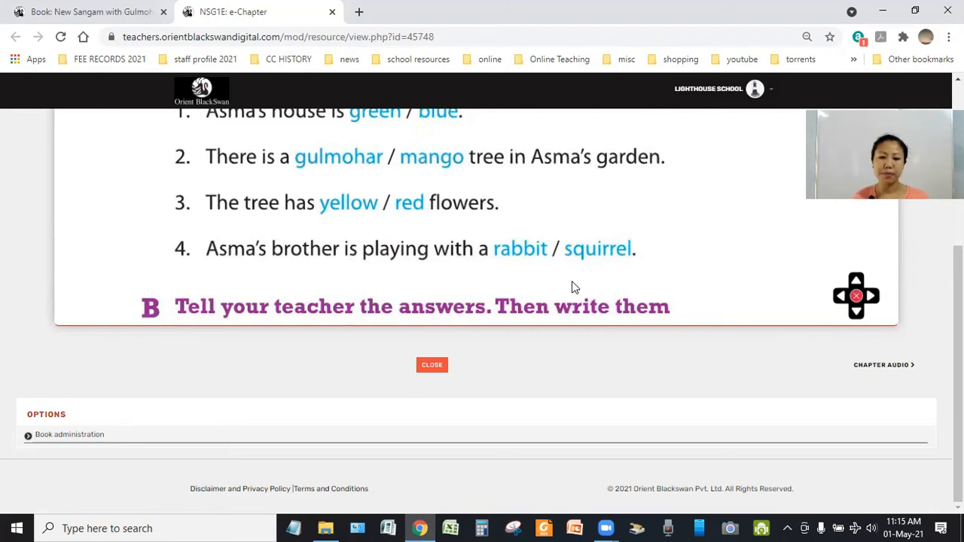
{"action": "mouse_move", "coordinate": [573, 266]}
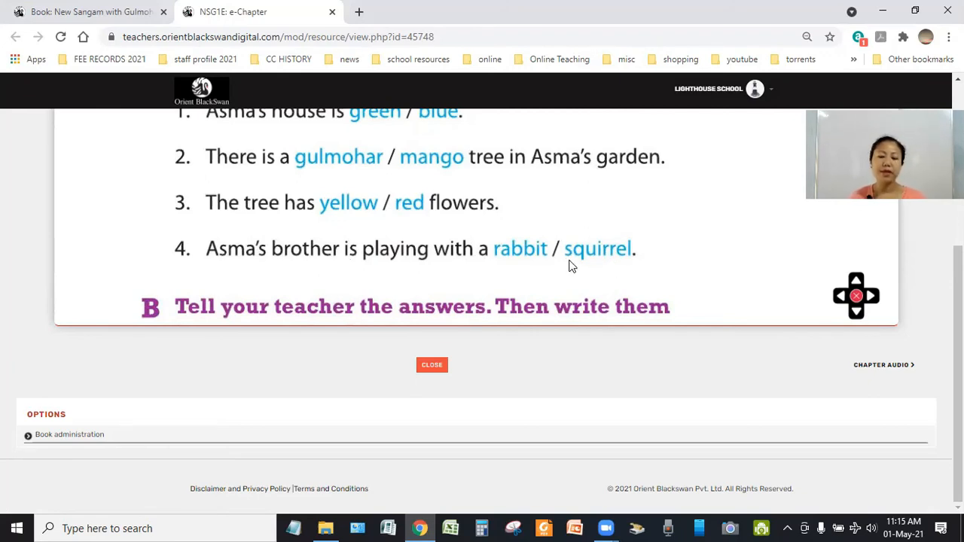
{"action": "mouse_move", "coordinate": [637, 255]}
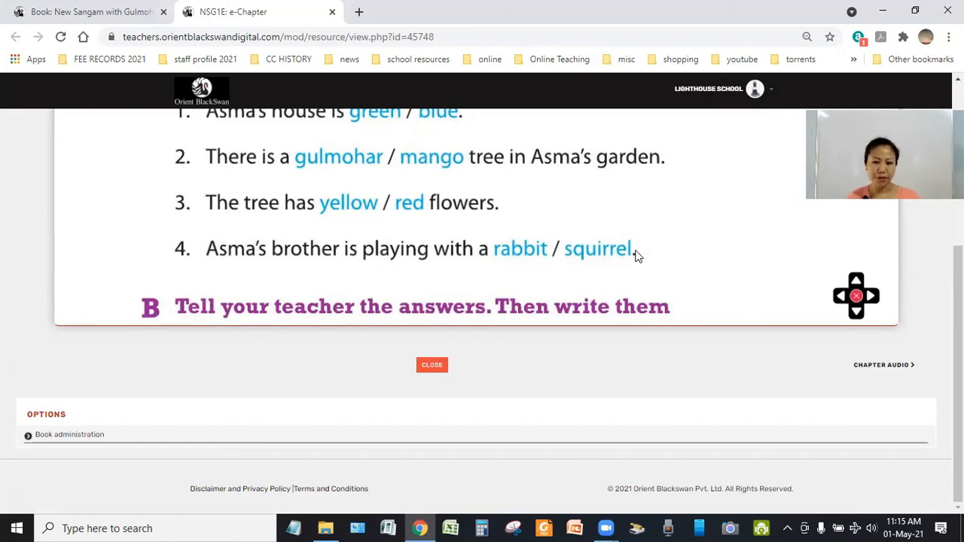
{"action": "mouse_move", "coordinate": [577, 266]}
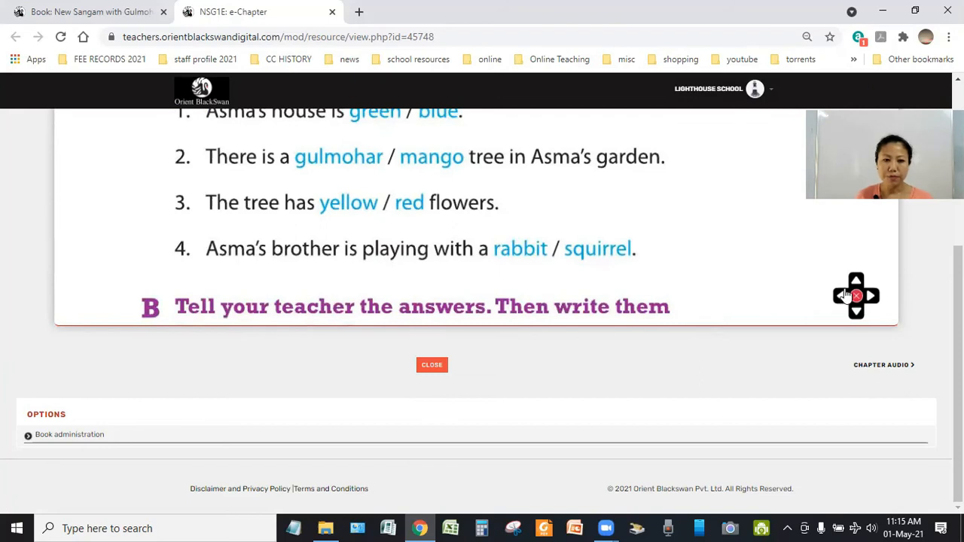
Leave exercise A's enlarged view and read all four exercise B questions up close
{"action": "left_click", "coordinate": [839, 296]}
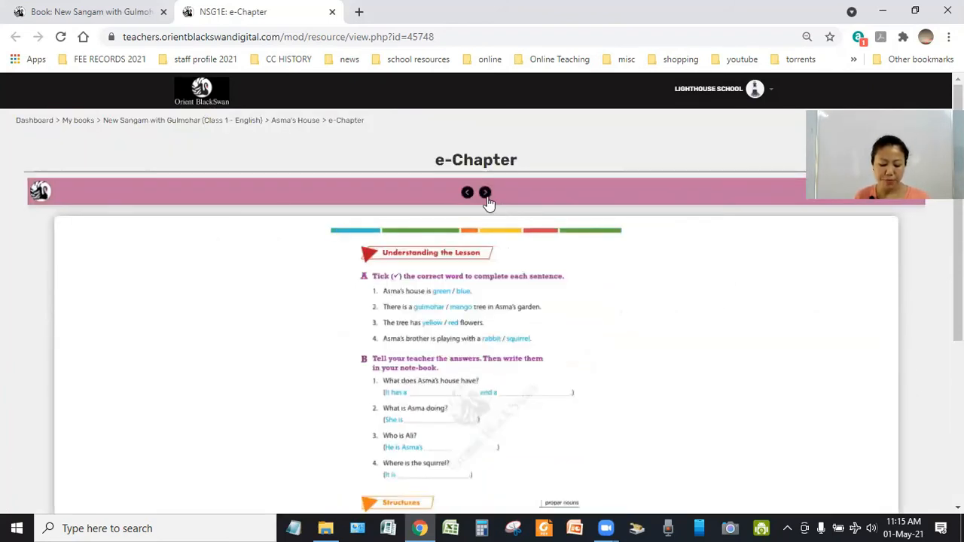
{"action": "scroll", "scroll_direction": "down", "scroll_amount": 3}
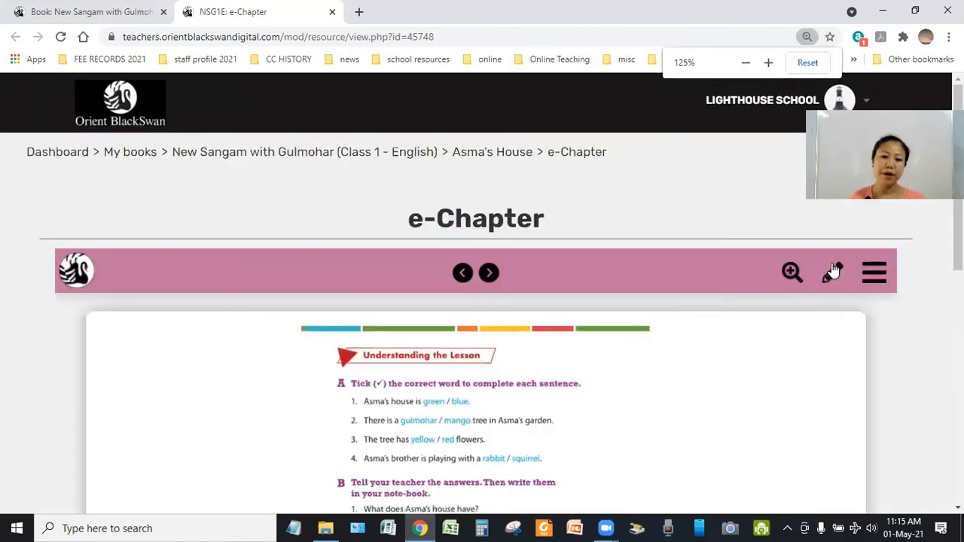
{"action": "scroll", "scroll_direction": "down", "scroll_amount": 3}
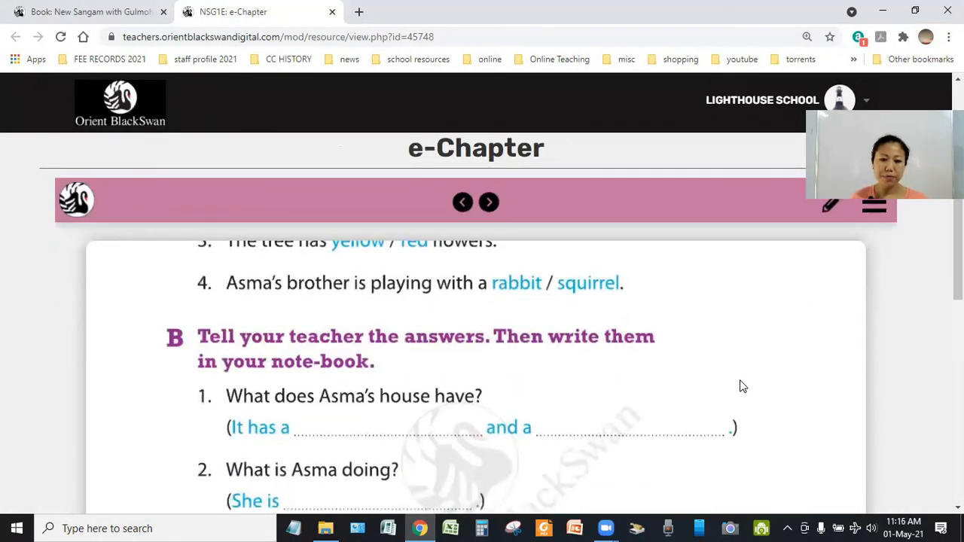
{"action": "scroll", "scroll_direction": "down", "scroll_amount": 3}
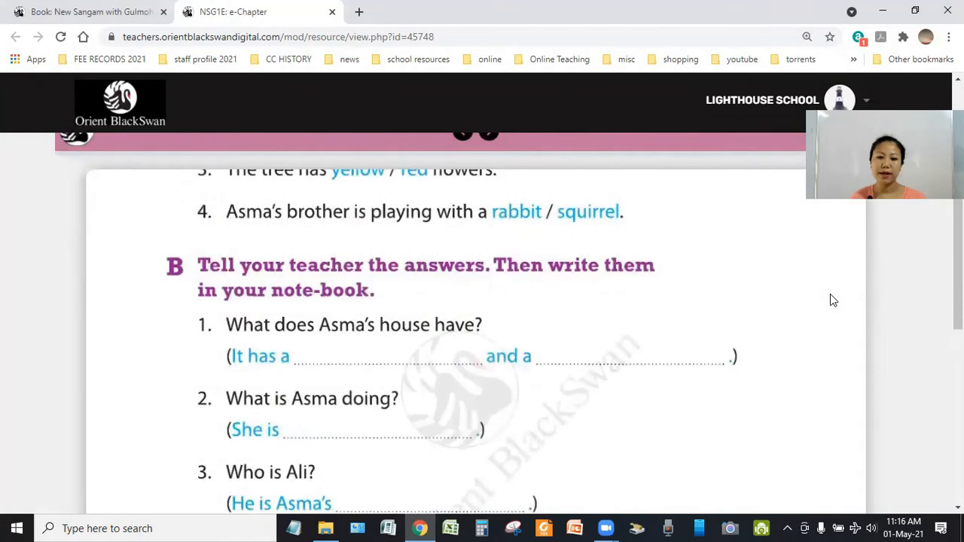
{"action": "scroll", "scroll_direction": "down", "scroll_amount": 3}
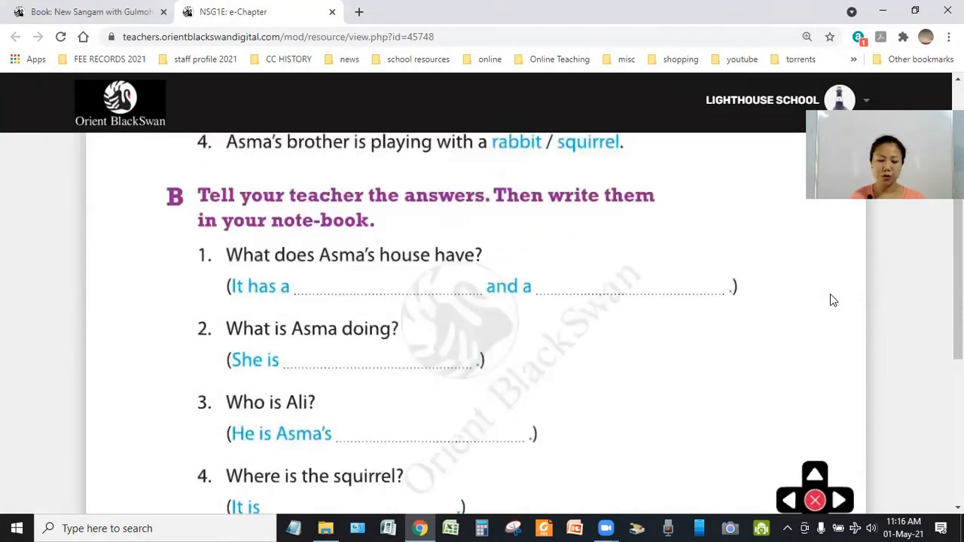
{"action": "mouse_move", "coordinate": [861, 476]}
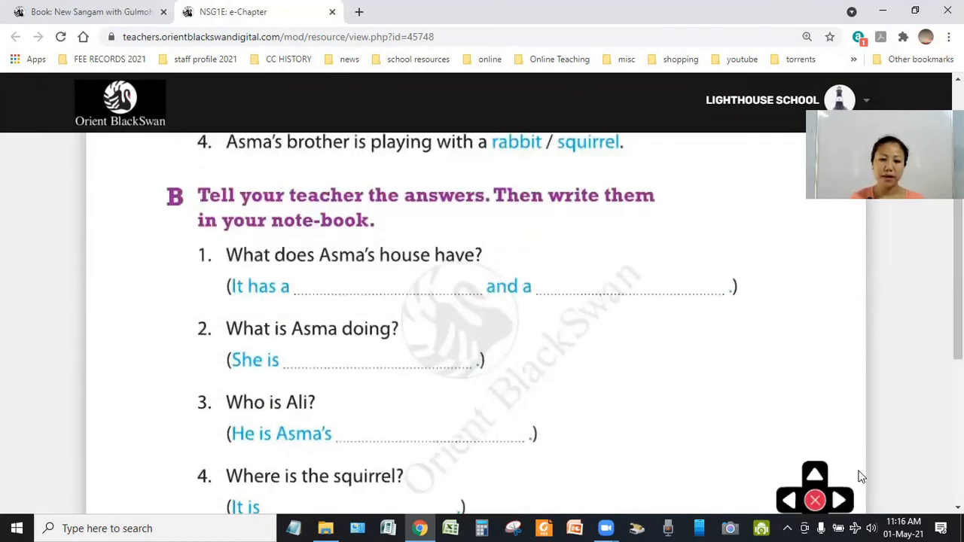
{"action": "scroll", "scroll_direction": "down", "scroll_amount": 3}
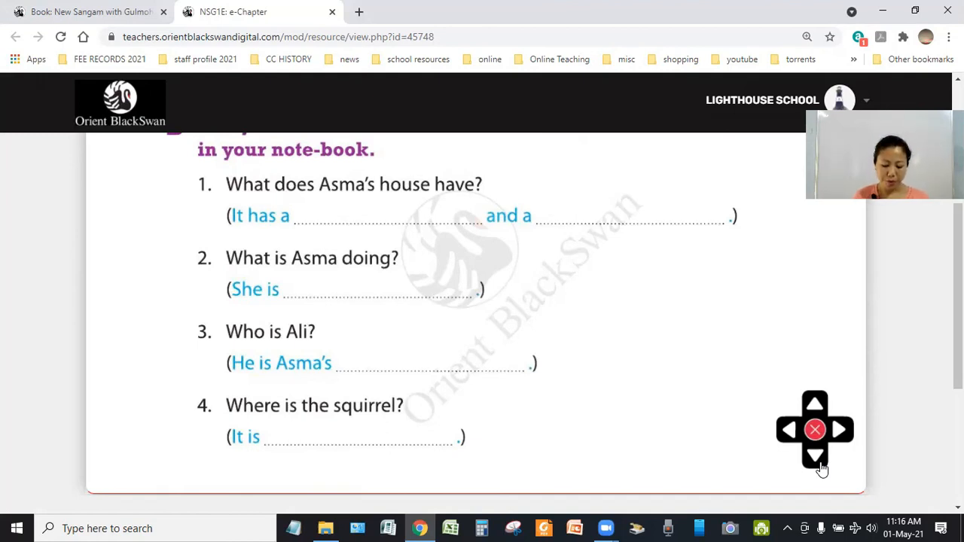
{"action": "scroll", "scroll_direction": "down", "scroll_amount": 3}
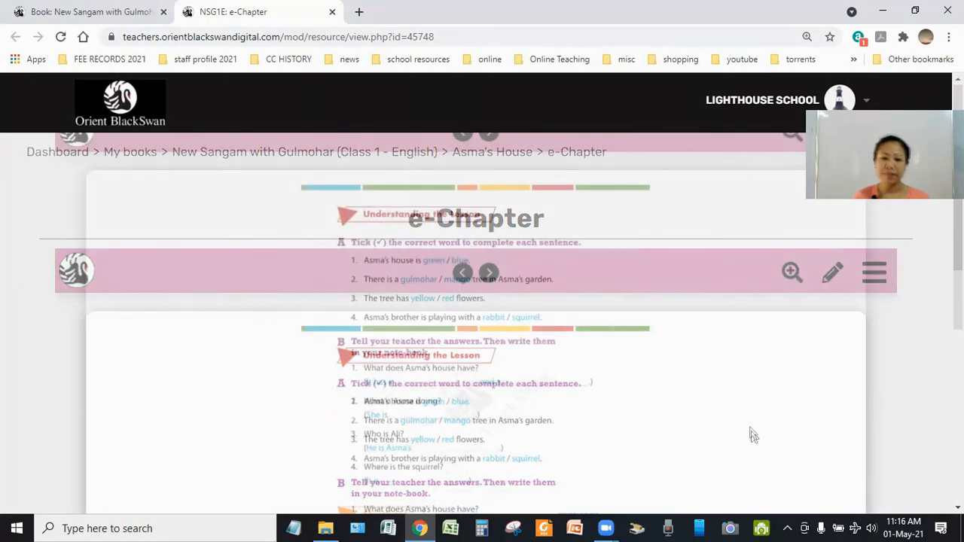
Scroll the full page to show exercise B and the Structures section with 'Read' examples
{"action": "scroll", "scroll_direction": "down", "scroll_amount": 3}
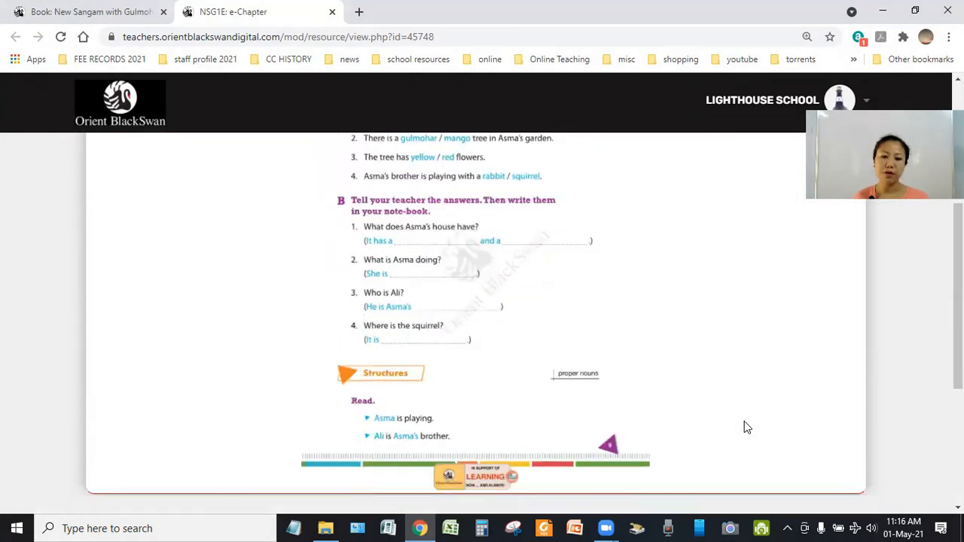